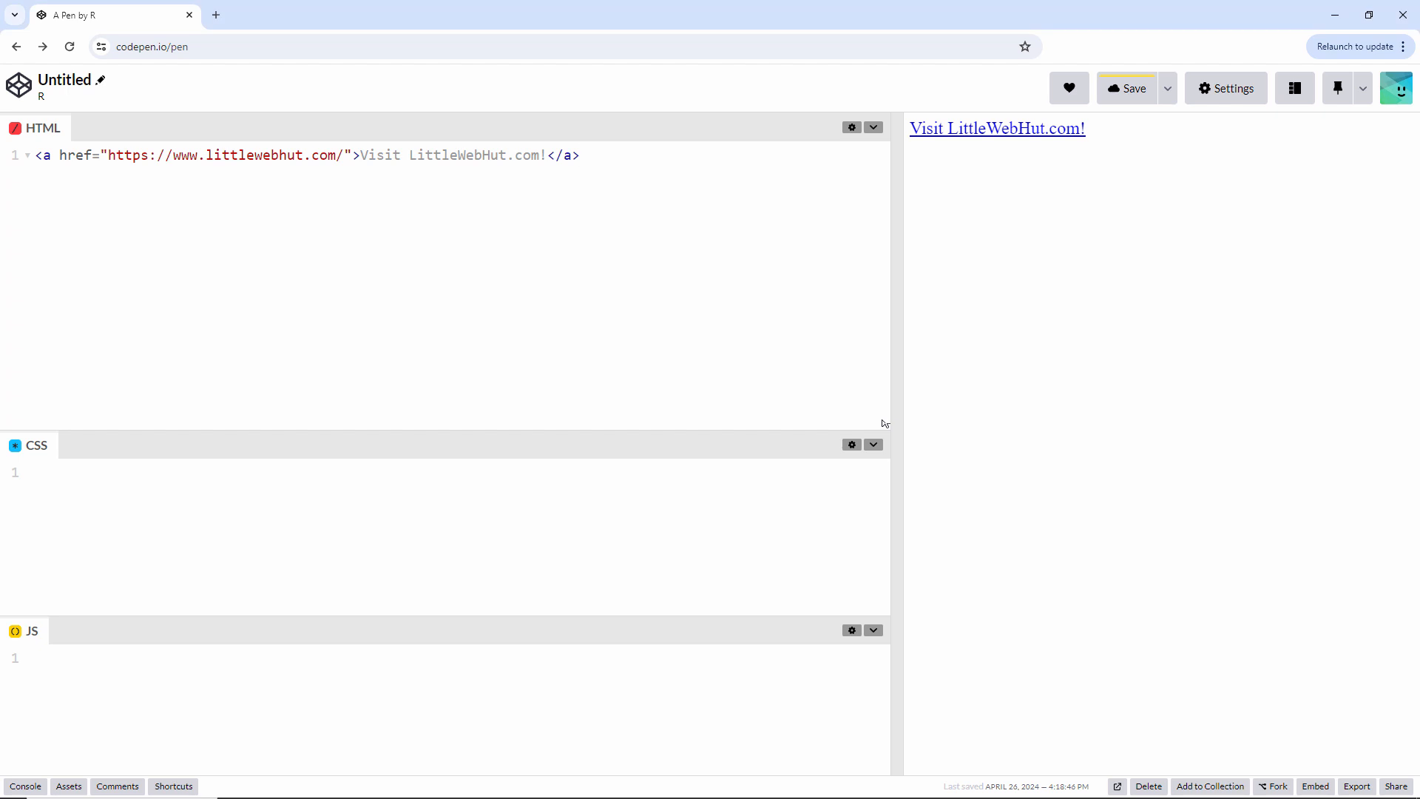
Give the LittleWebHut anchor target="_blank" and follow the preview link to test it
click(578, 155)
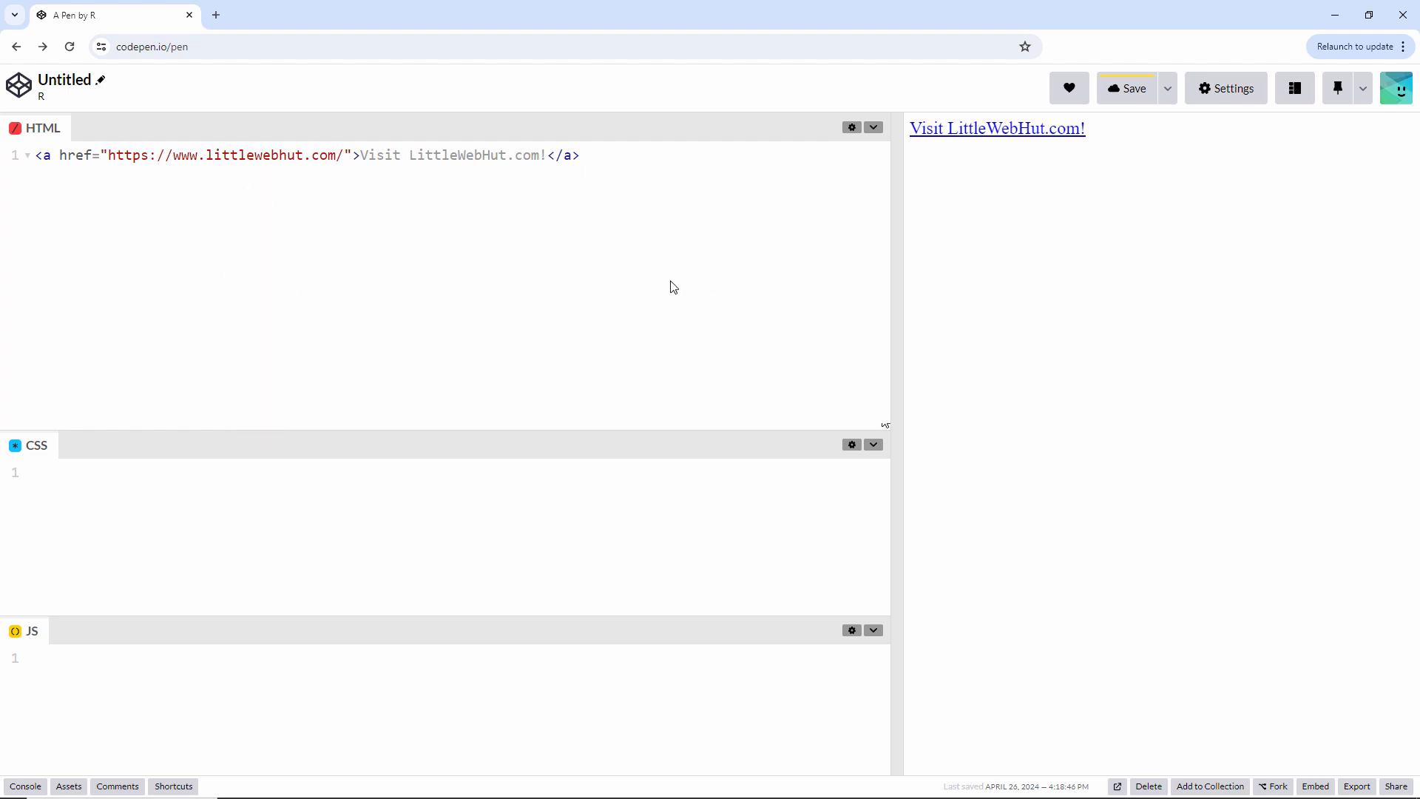
text(target="_blank")
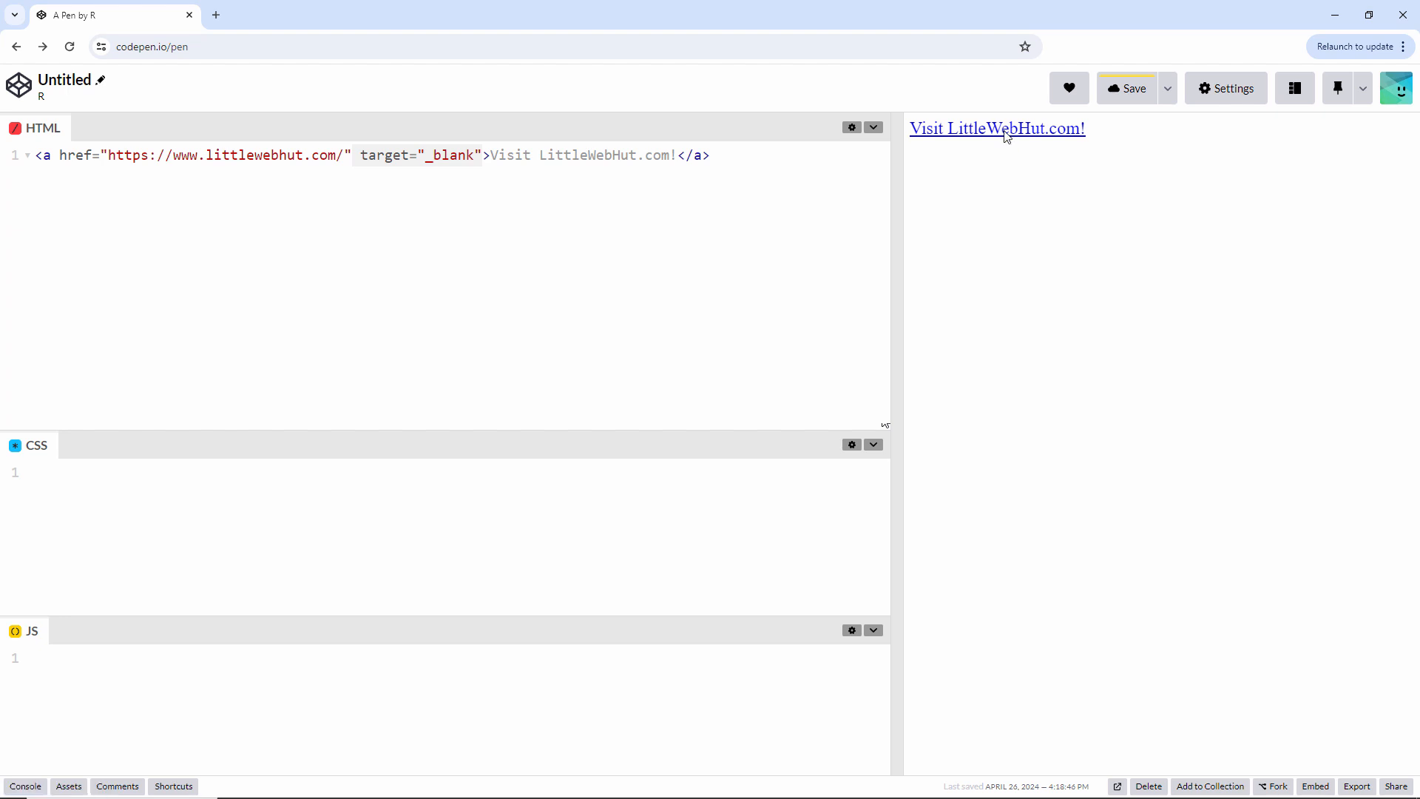
click(998, 127)
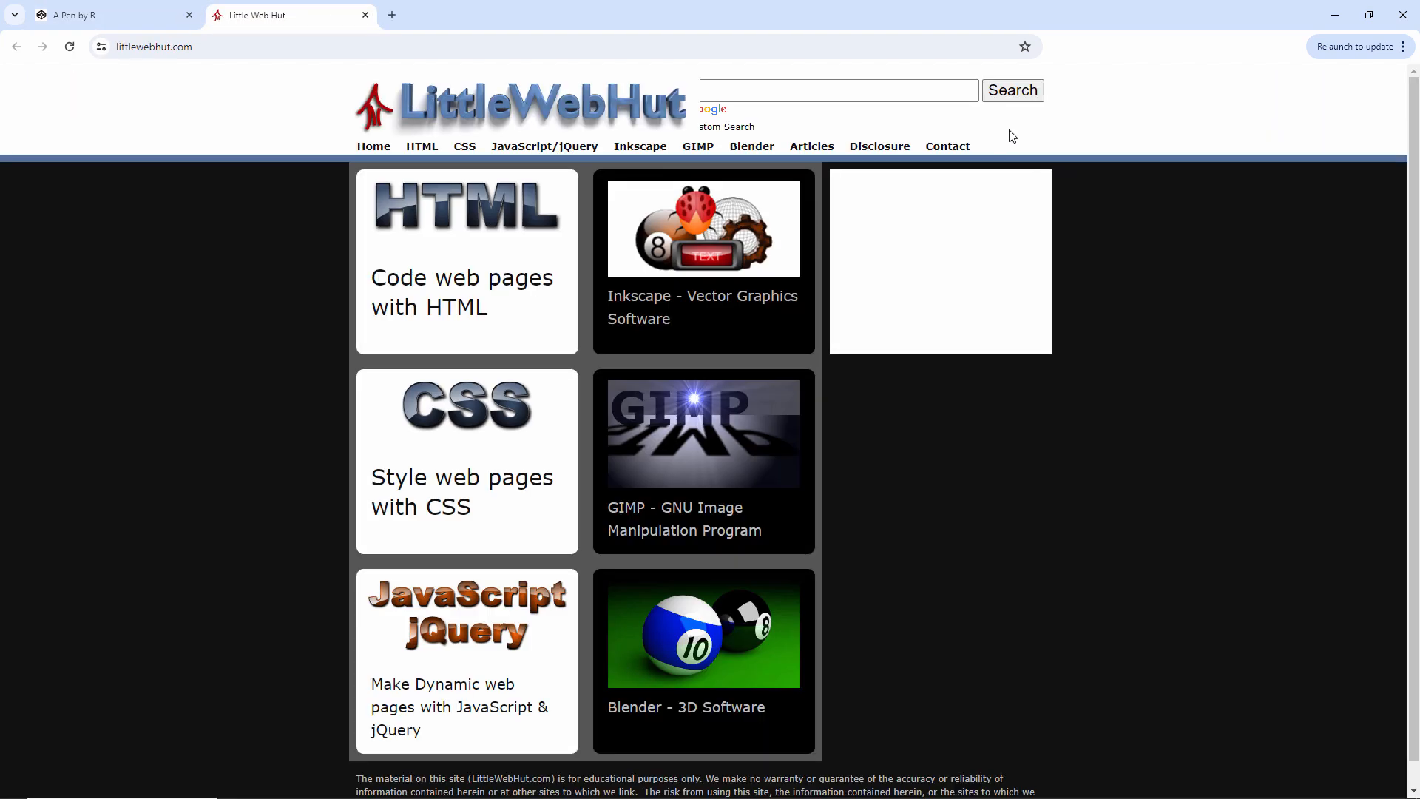
mouse_move(355, 13)
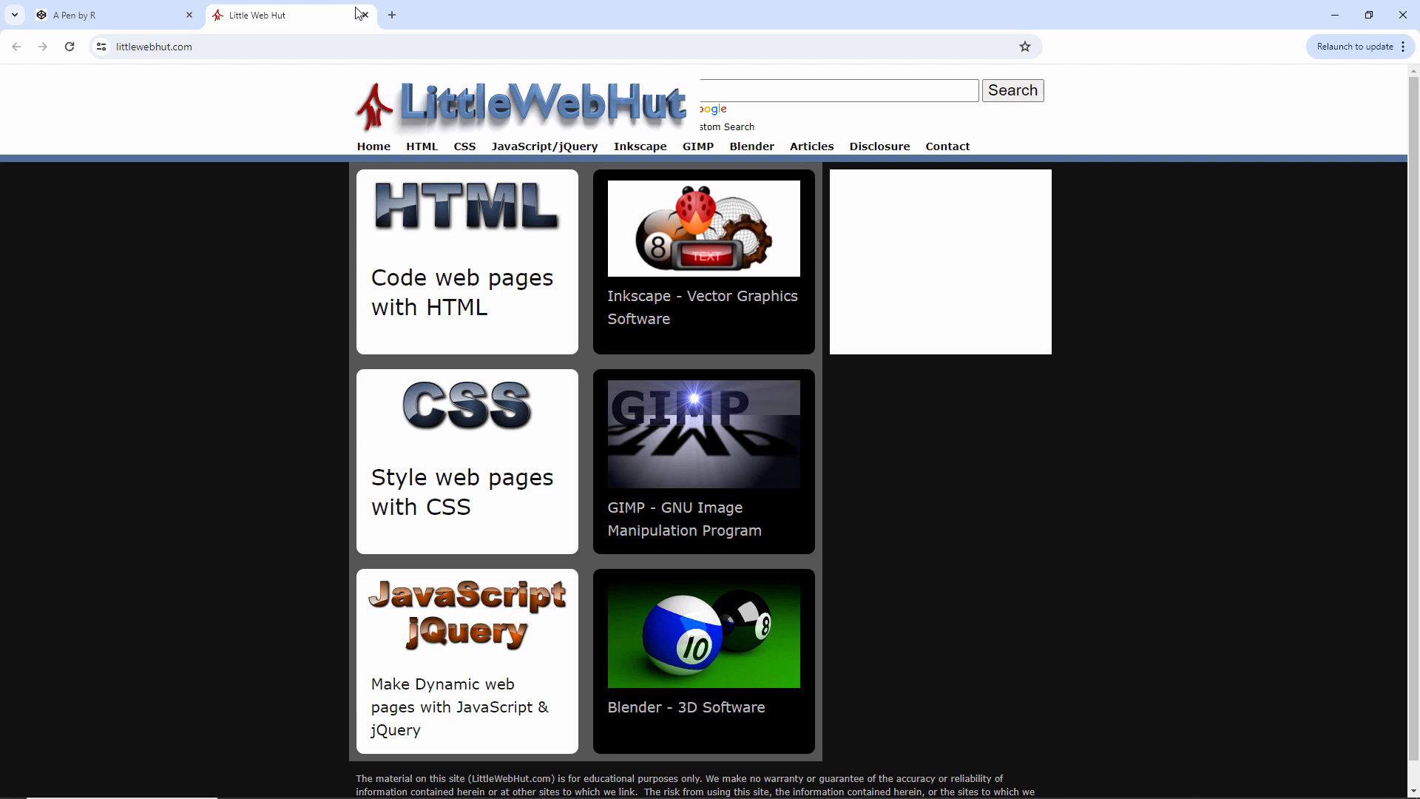
Return to the pen and add the comment '<!-- Linking to an email address -->' under the link
click(82, 15)
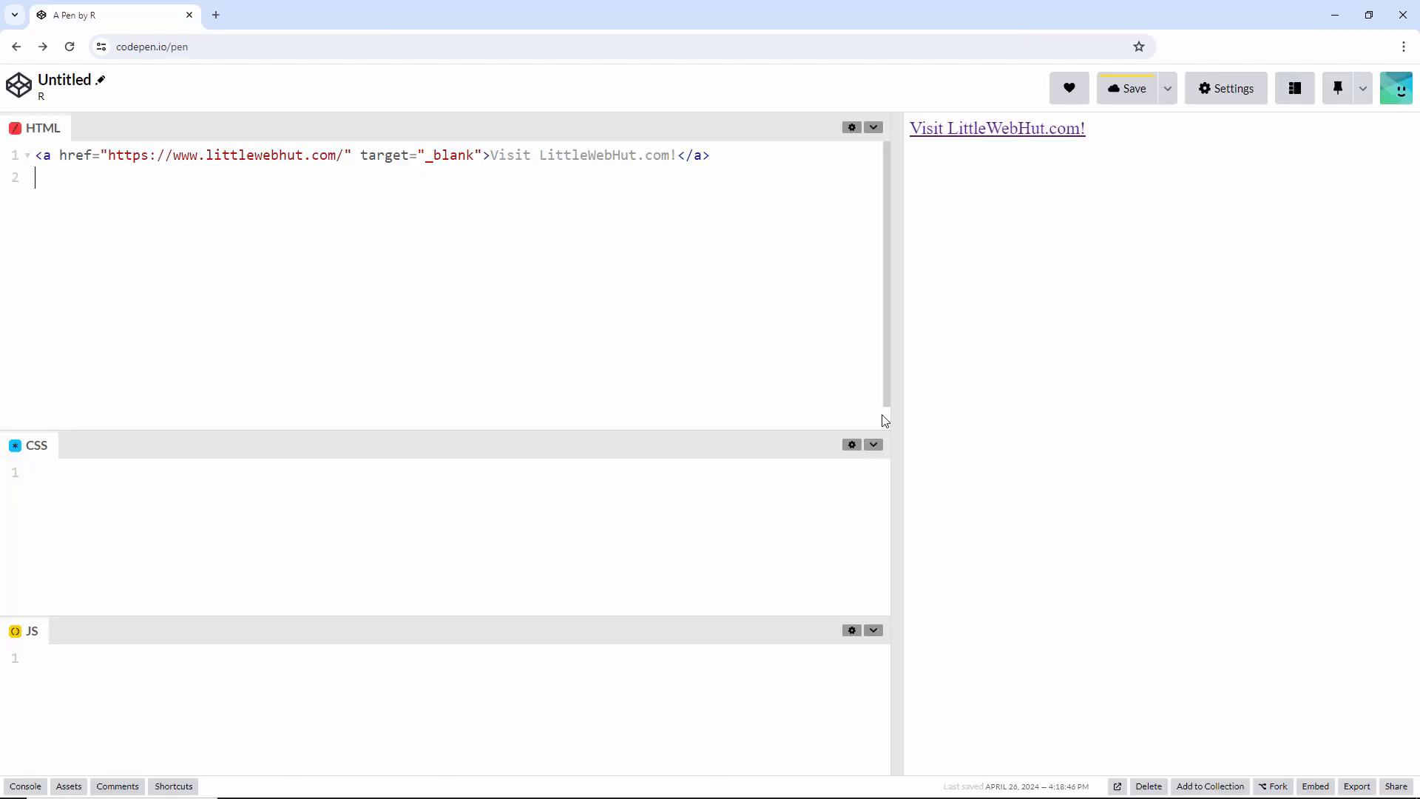
text(<!-- Linking to an email address -->)
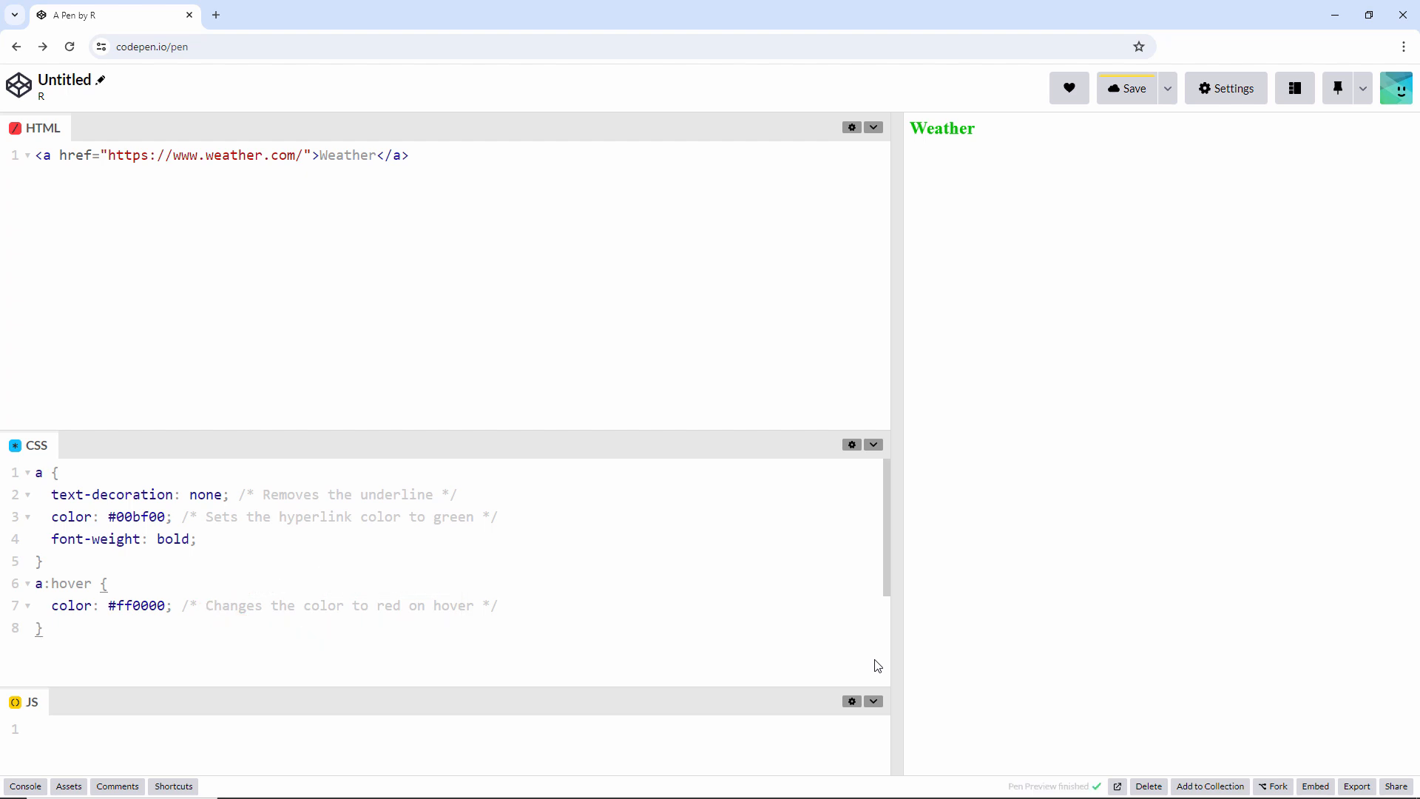
mouse_move(950, 135)
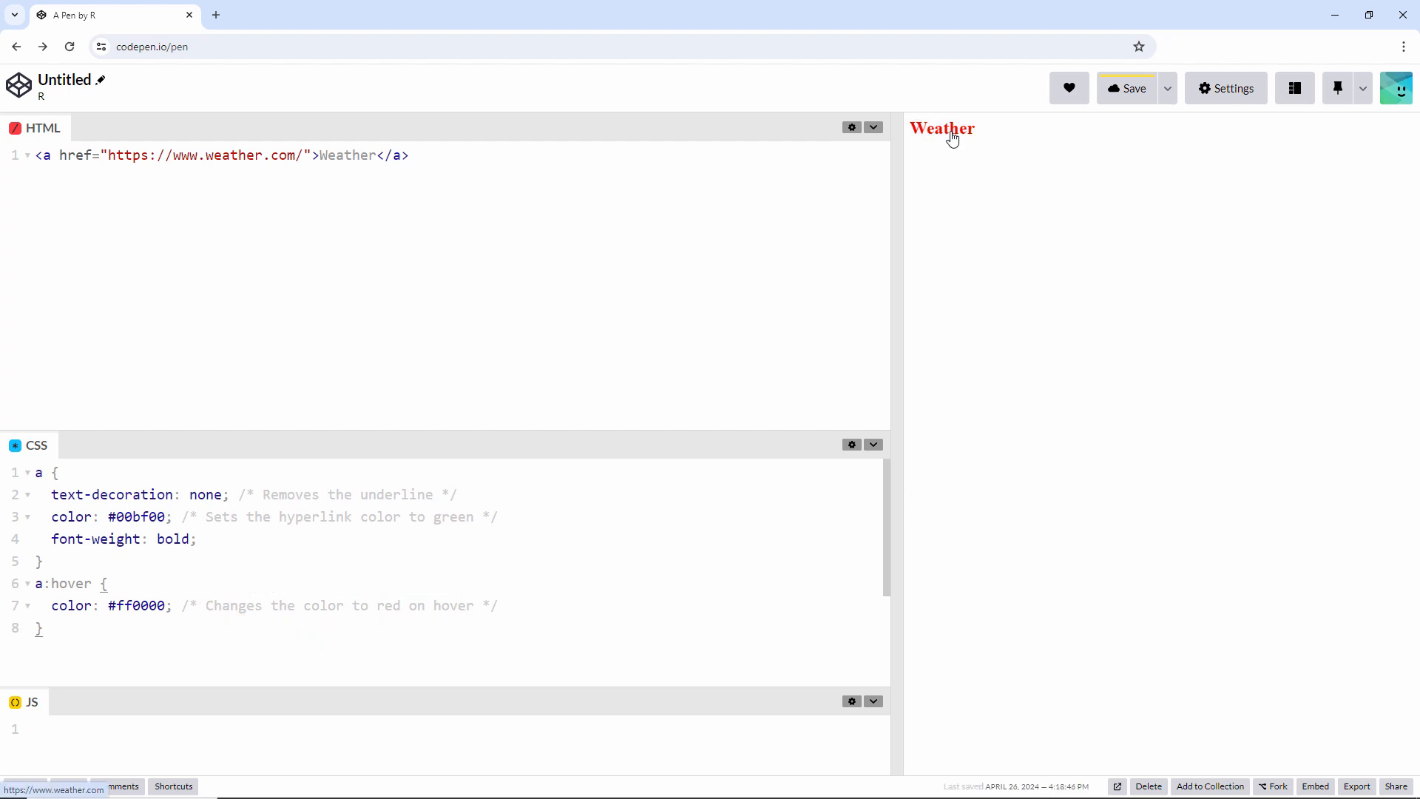
mouse_move(957, 145)
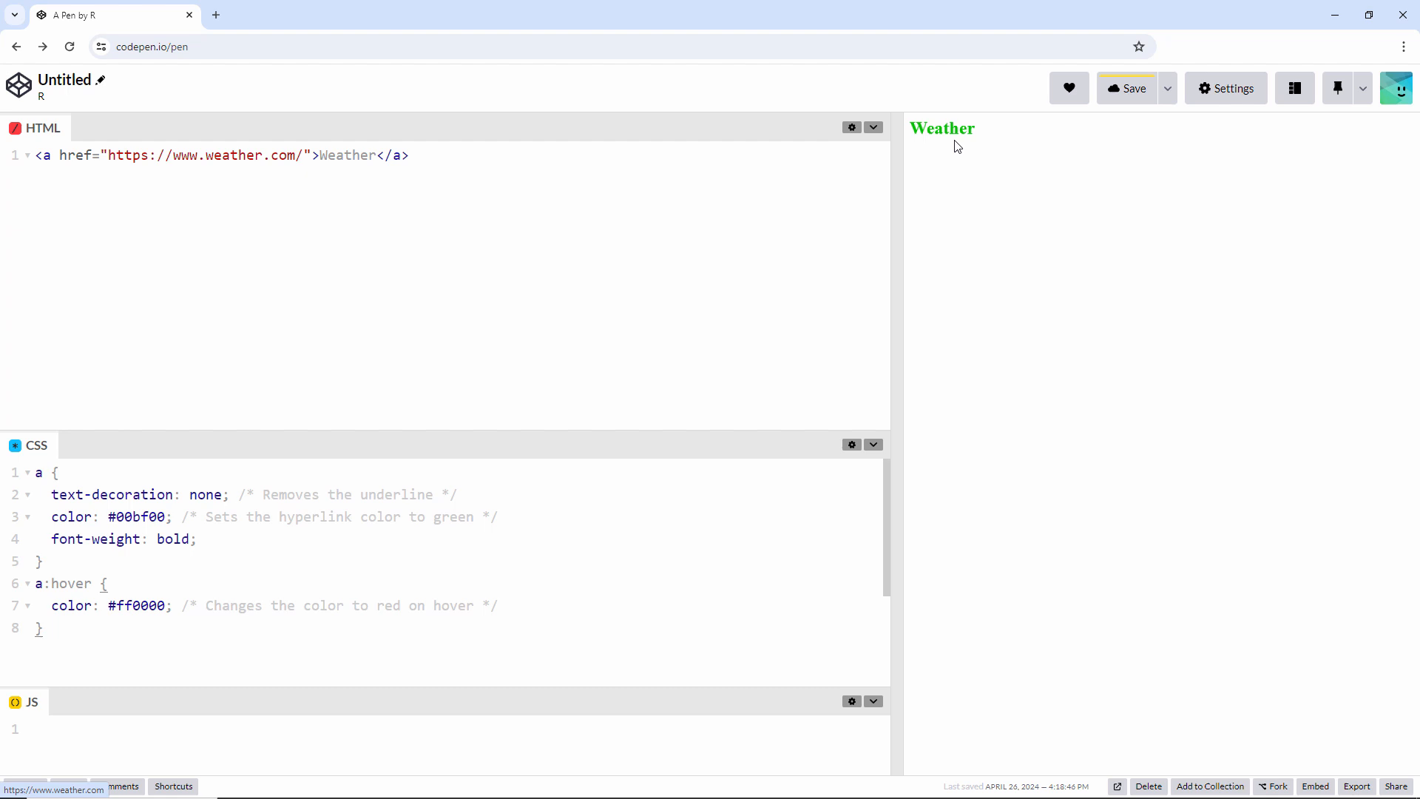